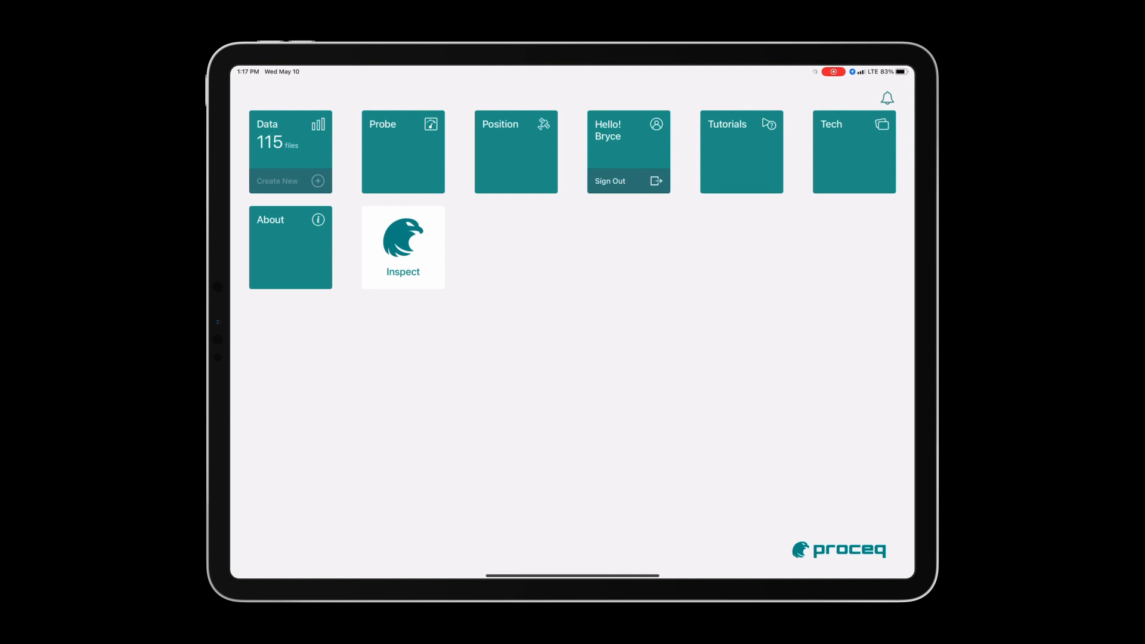
Review the Position settings, including the Coordinate System, and return to receiver Connectivity
{"action": "left_click", "coordinate": [515, 152]}
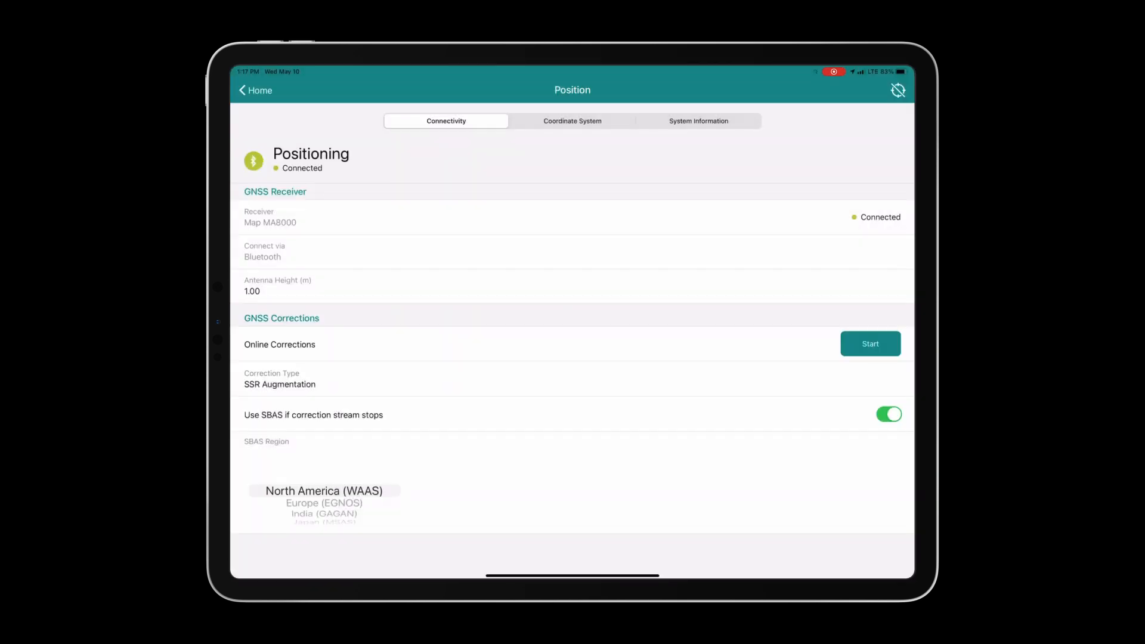
{"action": "left_click", "coordinate": [572, 121]}
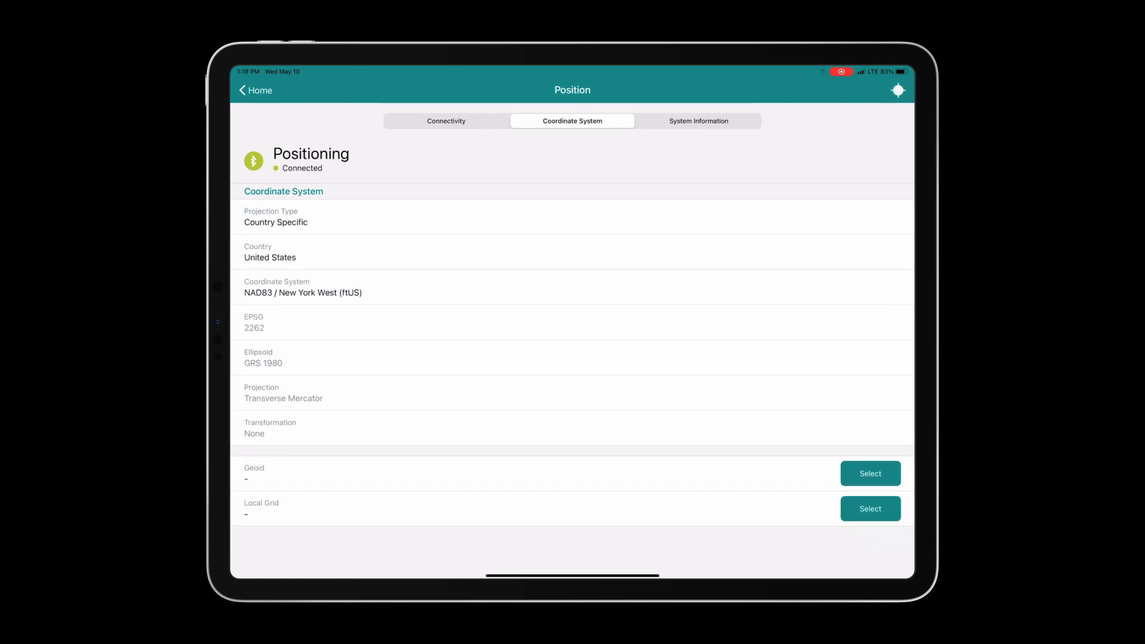
{"action": "left_click", "coordinate": [445, 120]}
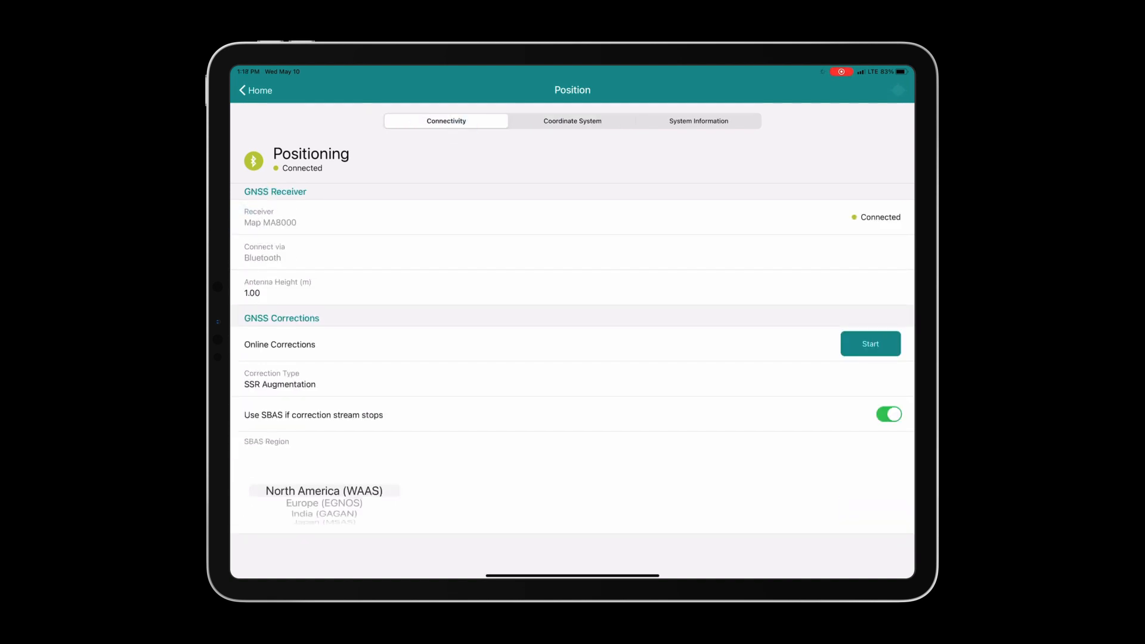
Start Online Corrections on the GNSS receiver, check GNSS Status accuracy, and go back Home
{"action": "left_click", "coordinate": [869, 343]}
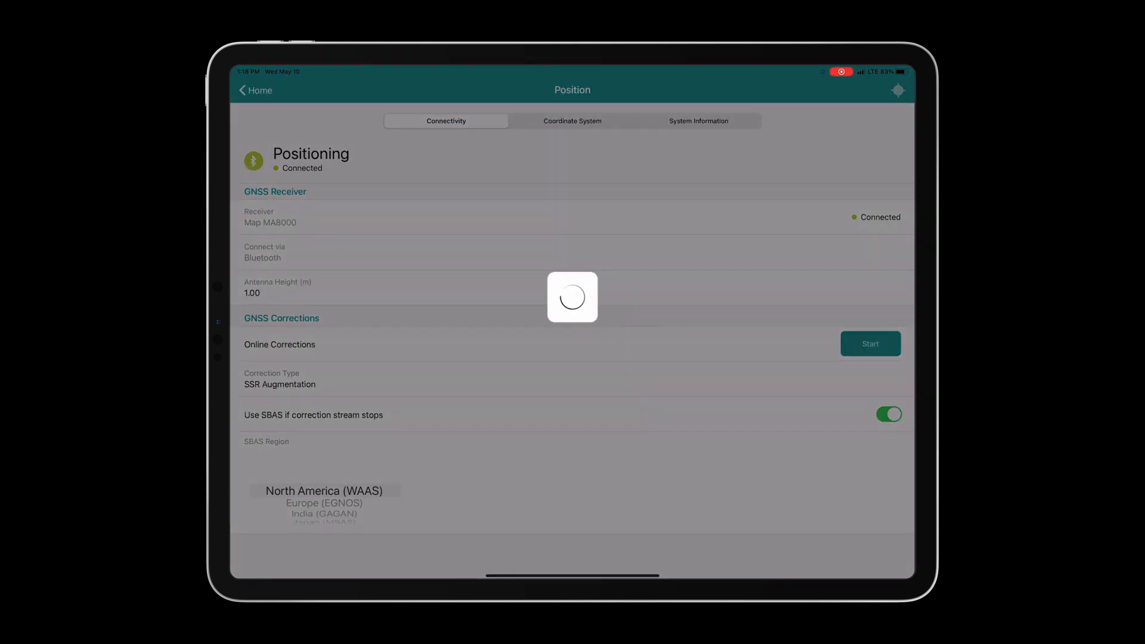
{"action": "left_click", "coordinate": [870, 343]}
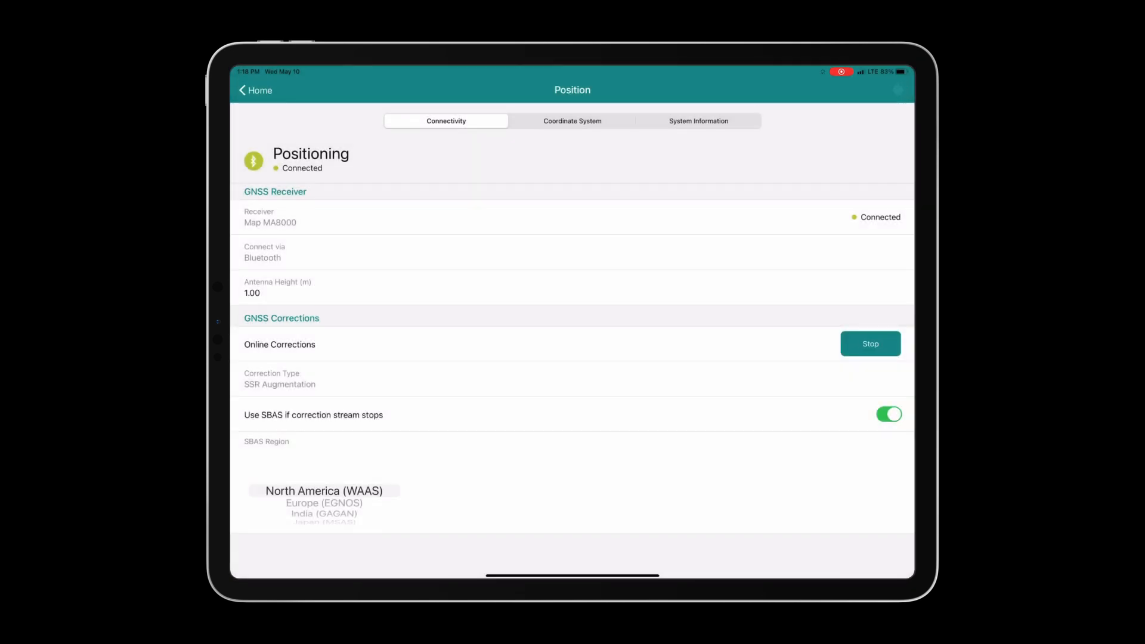
{"action": "left_click", "coordinate": [898, 89]}
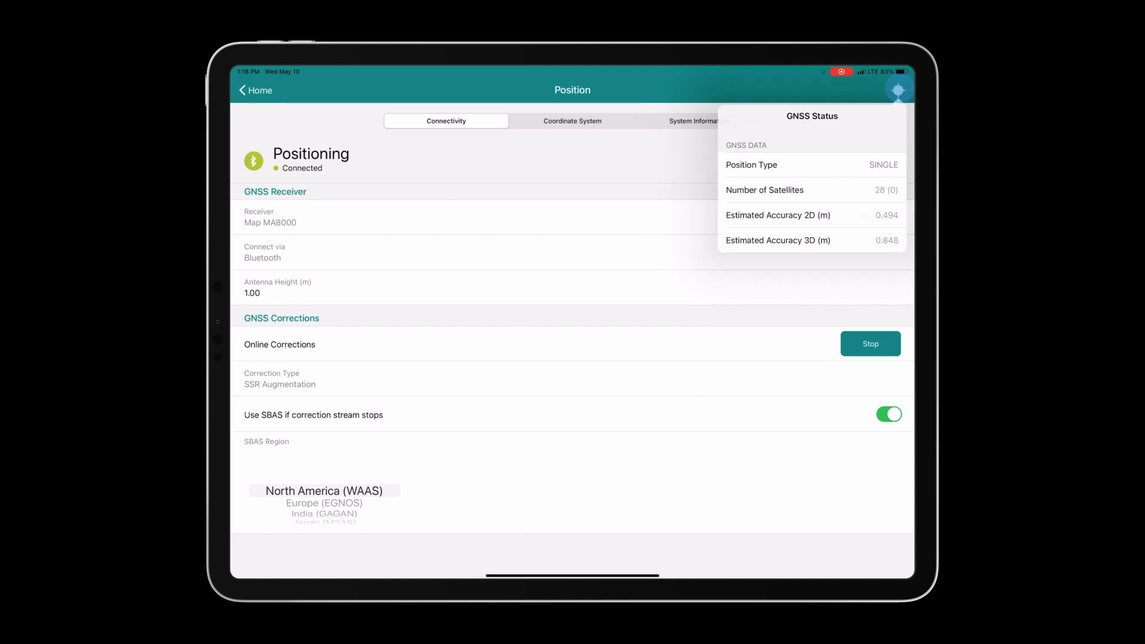
{"action": "left_click", "coordinate": [256, 89]}
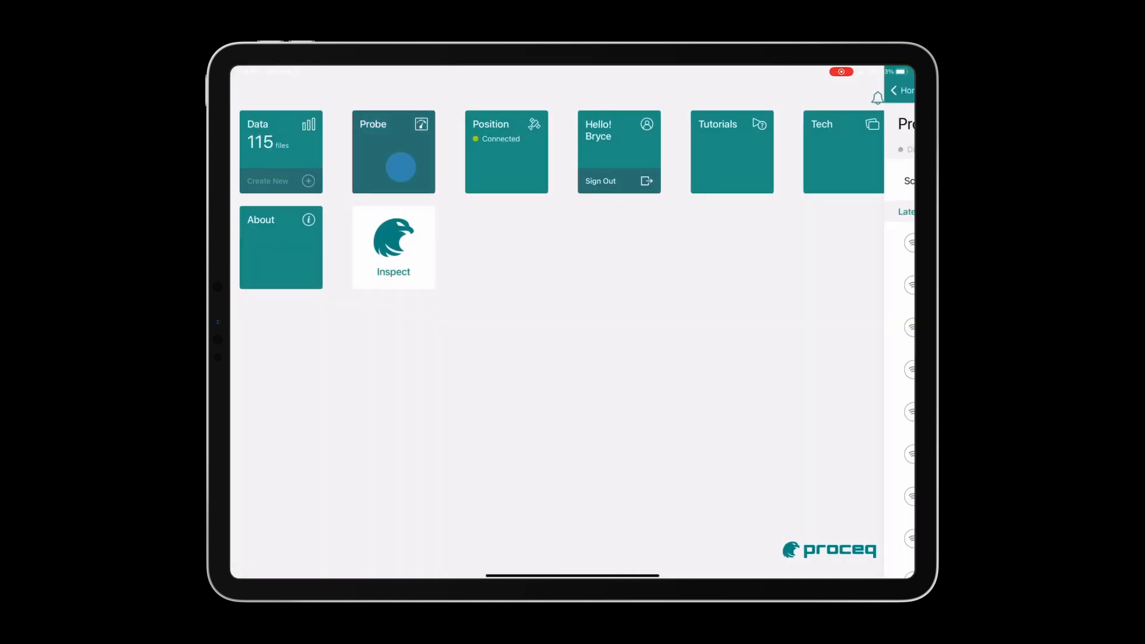
Show the Data browser listing the project folders and the three Gas line locate files
{"action": "left_click", "coordinate": [392, 152]}
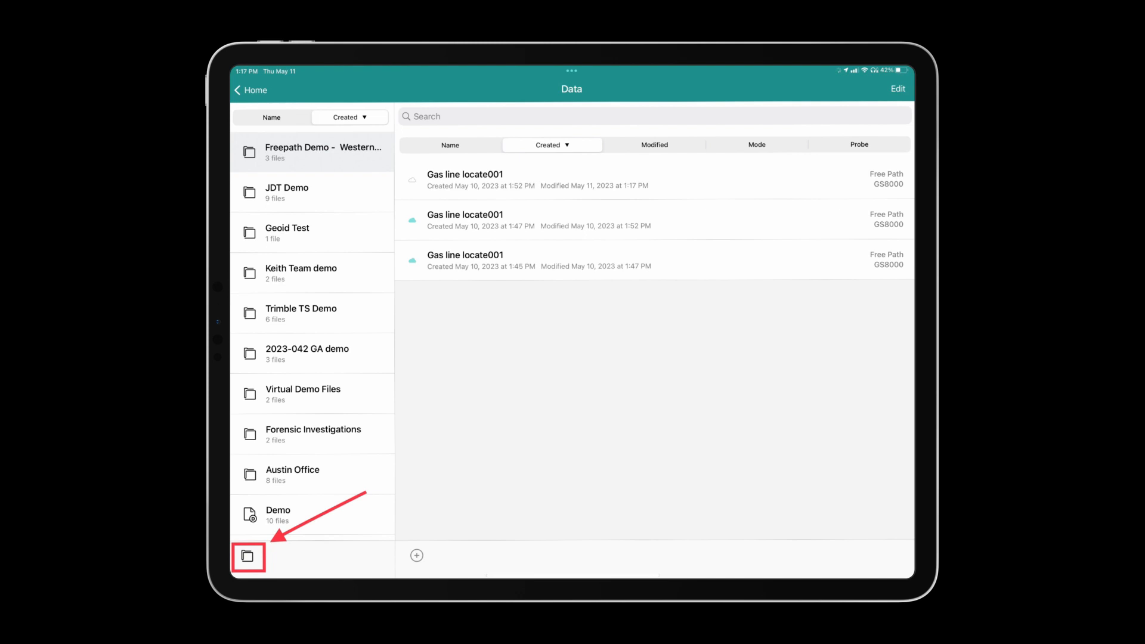
Create a new folder named 'Freepath Demo - Western' in the Data browser
{"action": "left_click", "coordinate": [248, 557]}
{"action": "type", "text": "Freepath Demo -  Western"}
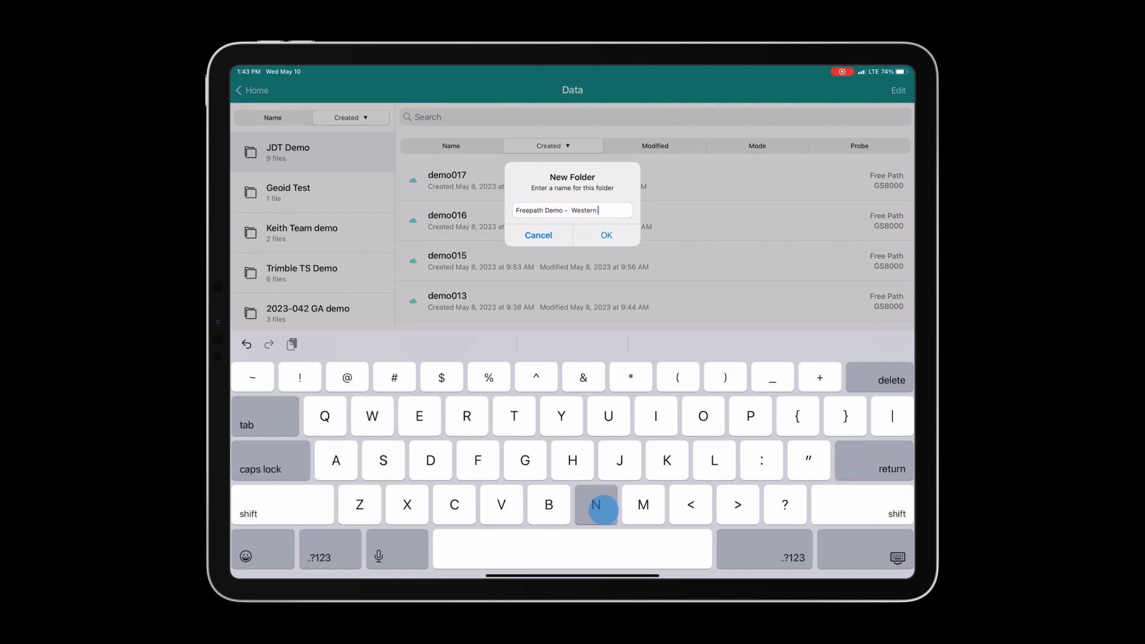
{"action": "left_click", "coordinate": [606, 235]}
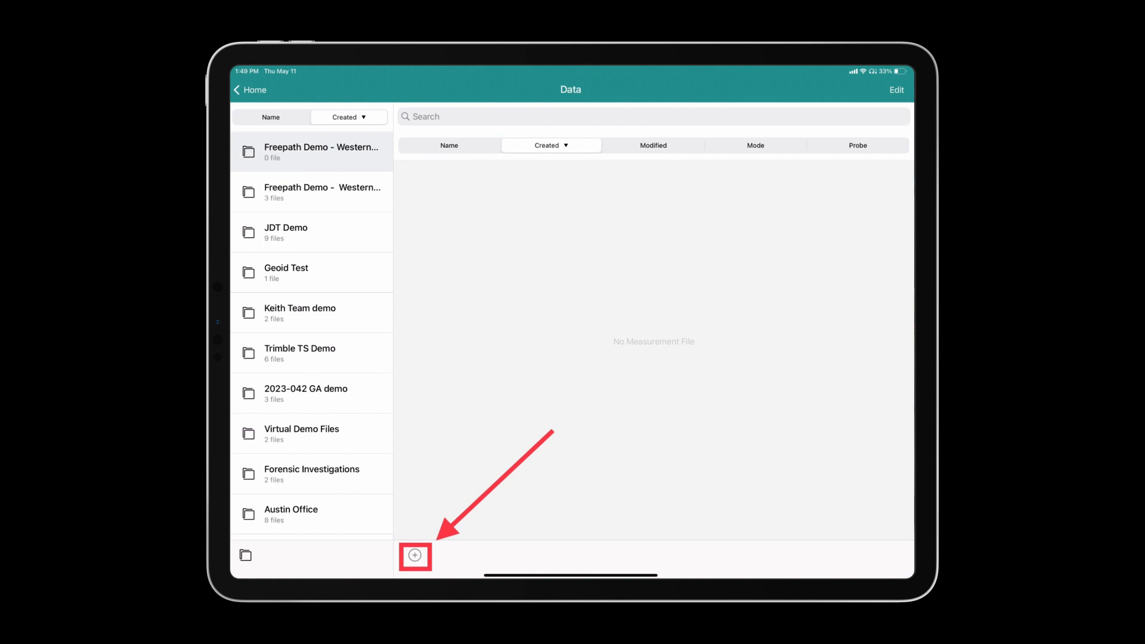
Create a new free-path measurement over the map, then view the Gas line locate001 radargram
{"action": "left_click", "coordinate": [415, 557]}
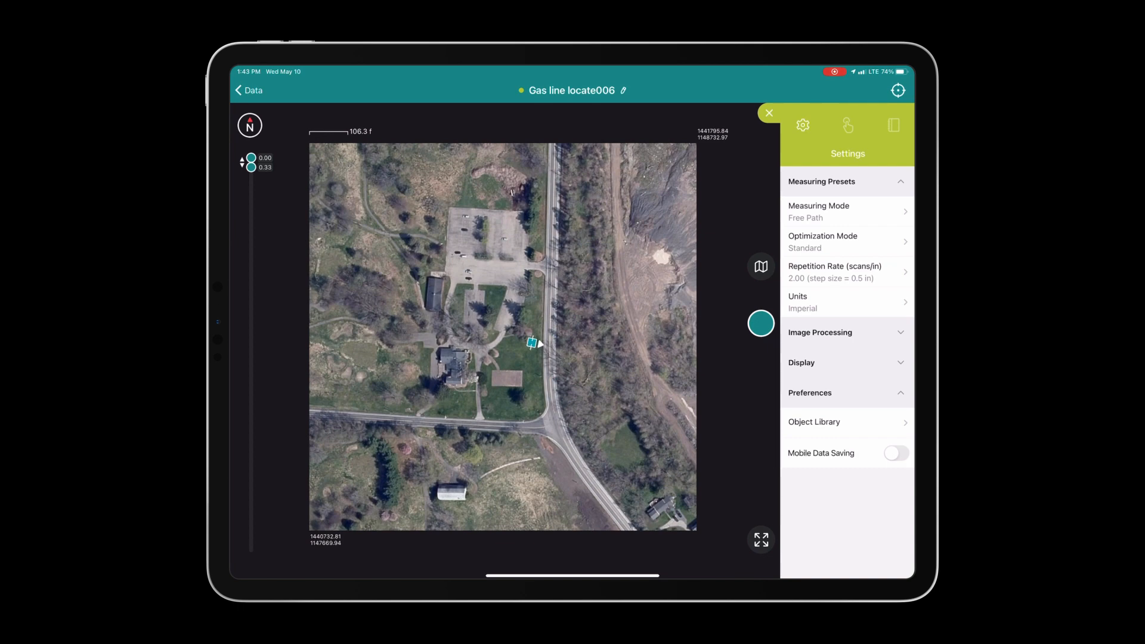
{"action": "scroll", "scroll_direction": "up", "scroll_amount": 3}
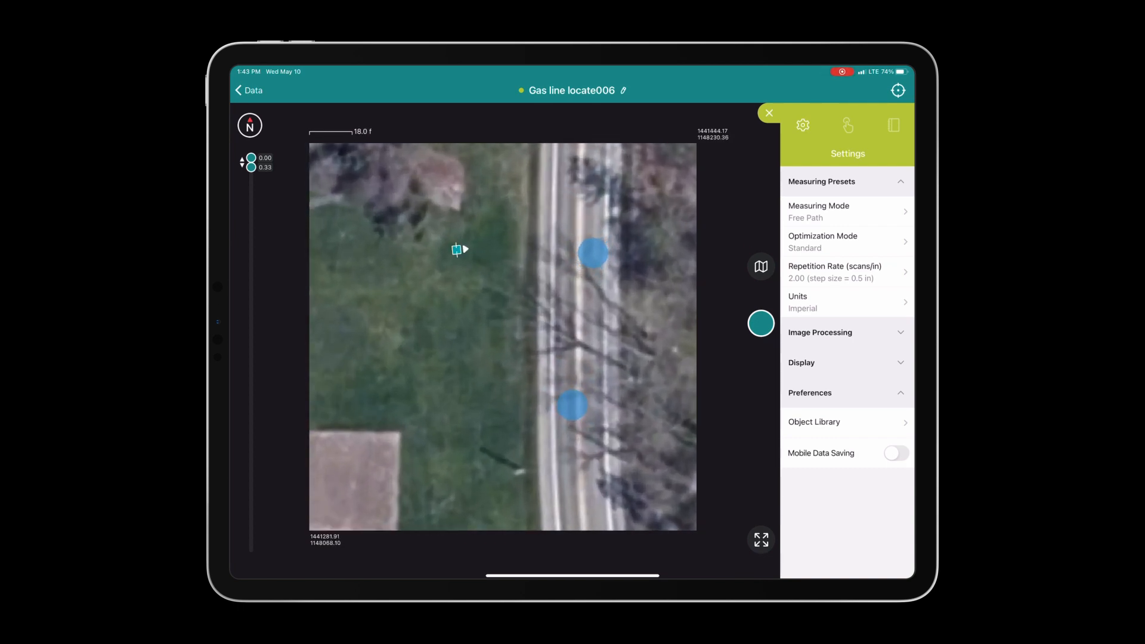
{"action": "left_click", "coordinate": [898, 90]}
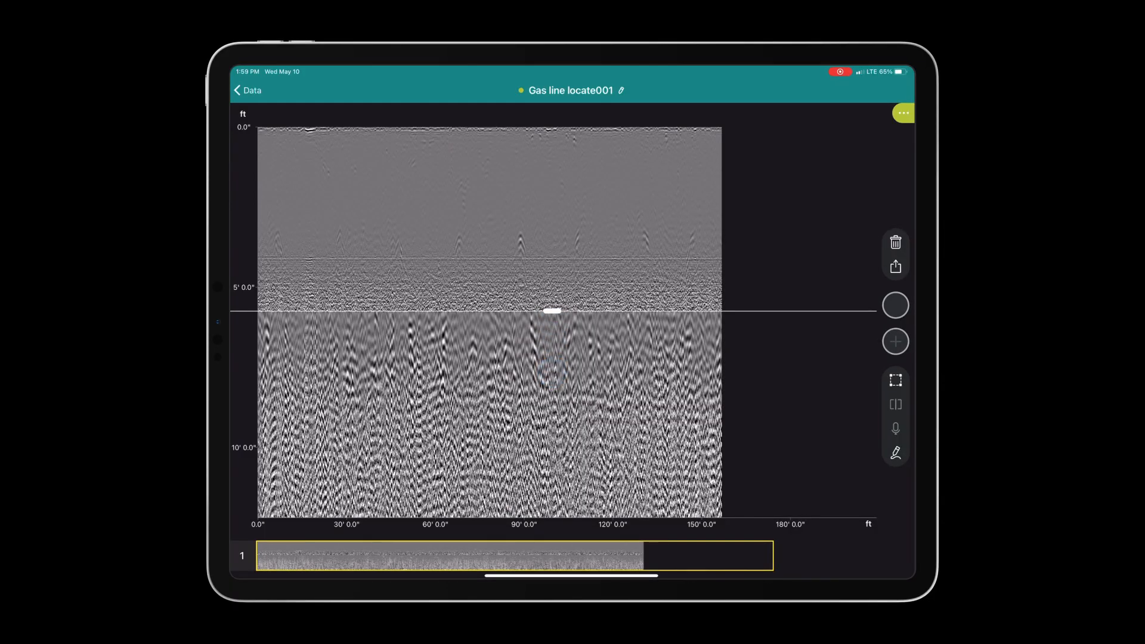
Enable Auto Gain under Image Processing for the Gas line locate001 radargram
{"action": "left_click", "coordinate": [902, 112]}
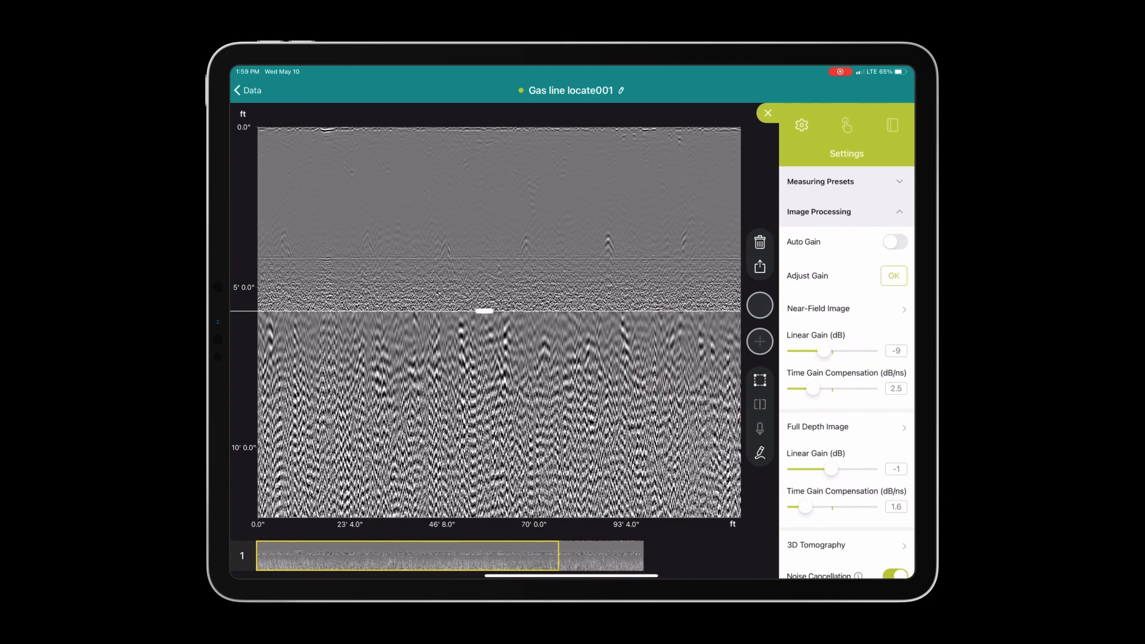
{"action": "left_click", "coordinate": [893, 242]}
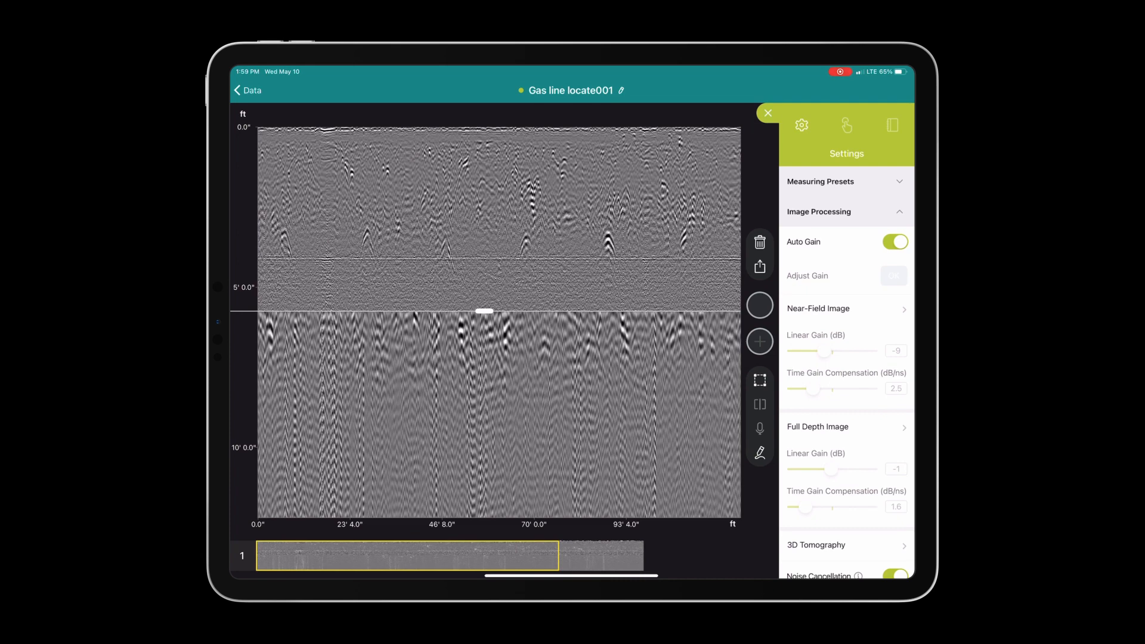
{"action": "left_click", "coordinate": [766, 113]}
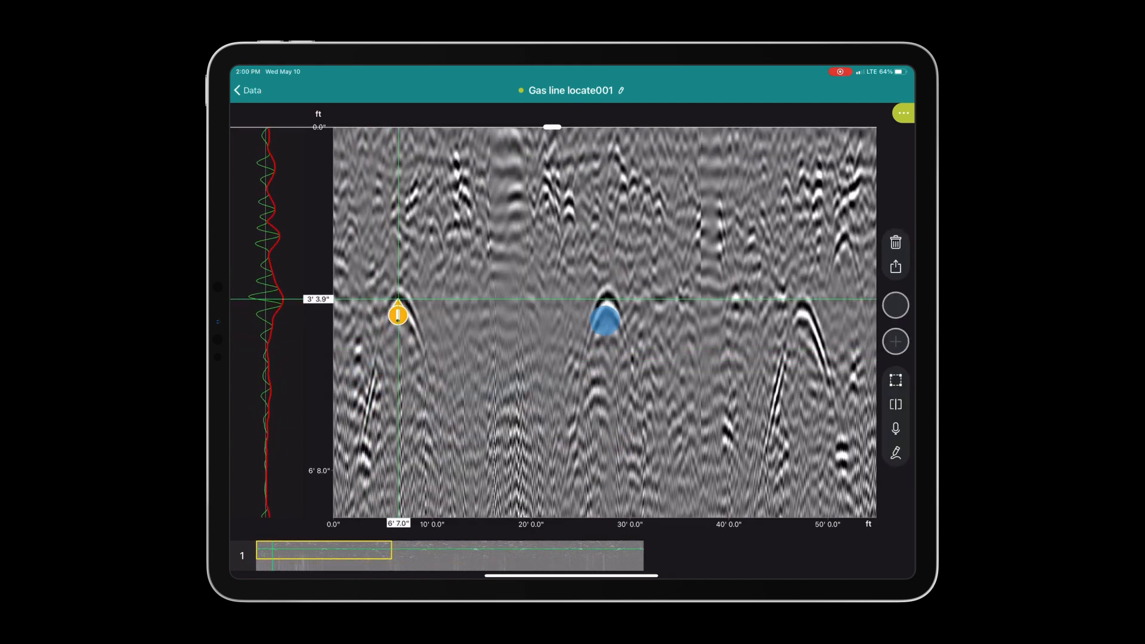
Tag the hyperbola apexes in the radargram as Gas & Oil utilities
{"action": "left_click", "coordinate": [605, 316]}
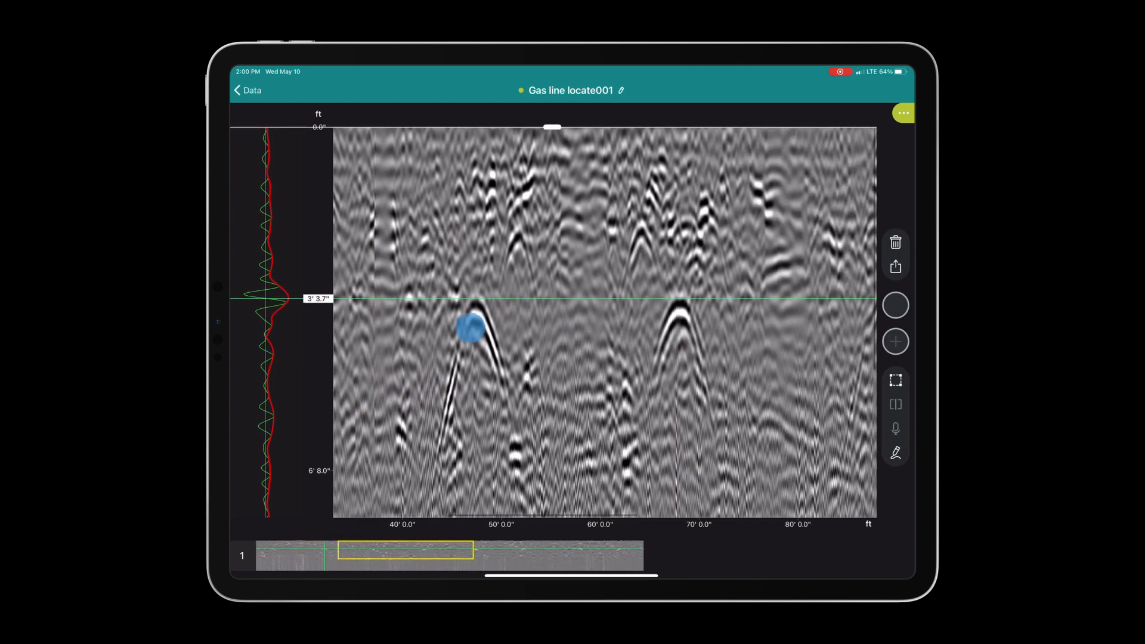
{"action": "left_click", "coordinate": [473, 329]}
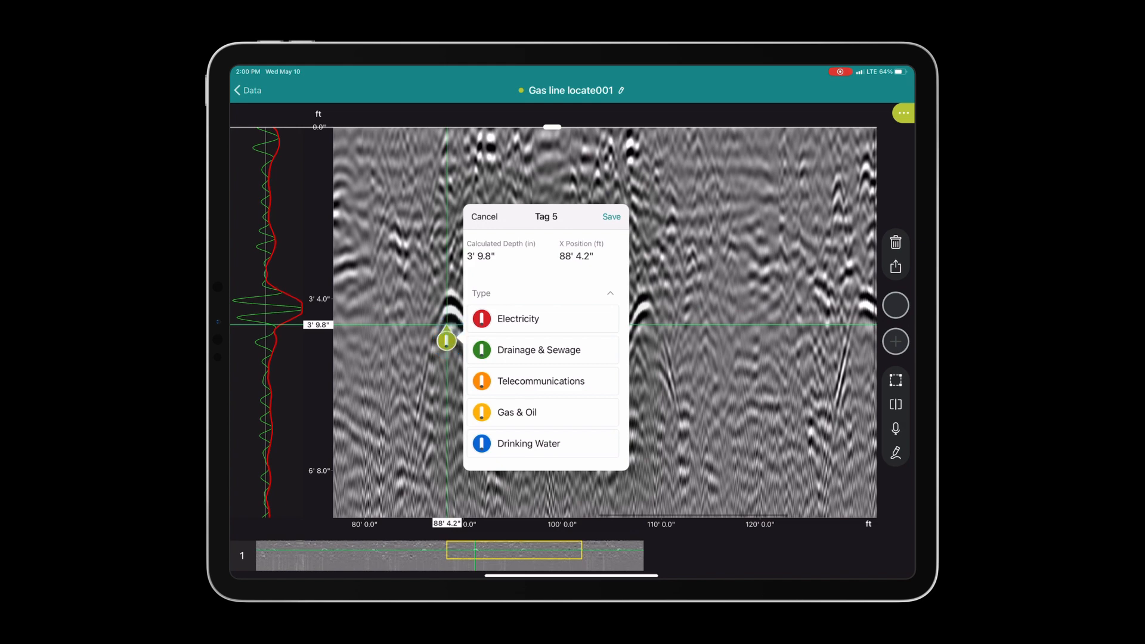
{"action": "left_click", "coordinate": [543, 412]}
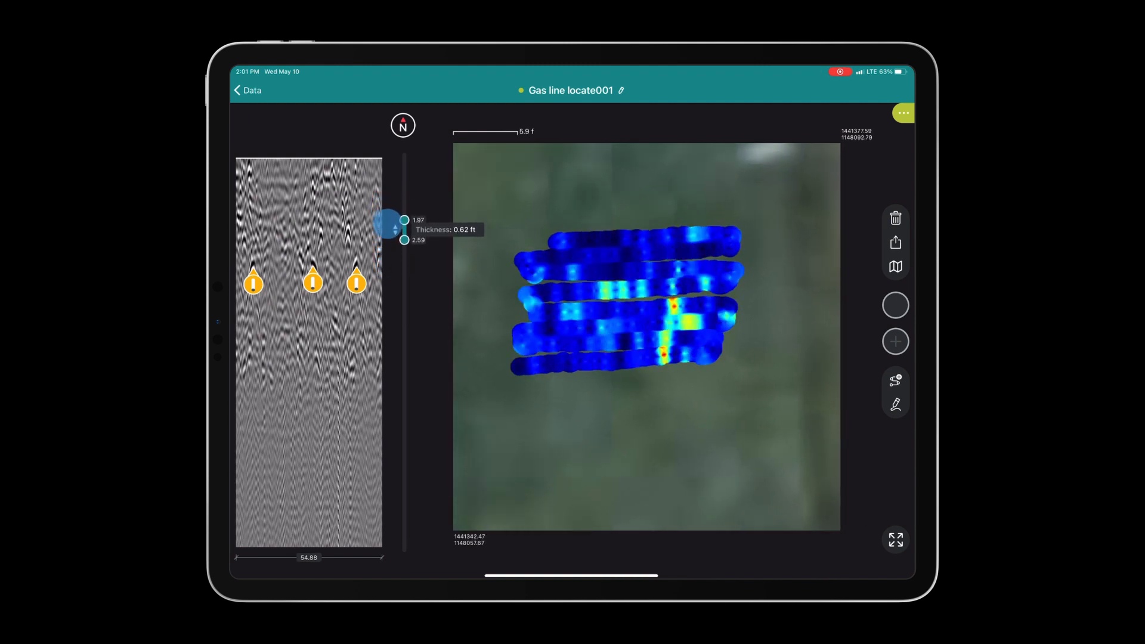
In Object Overview, switch Hide All for Tags off so the Gas & Oil tags show along the trace
{"action": "left_click", "coordinate": [903, 114]}
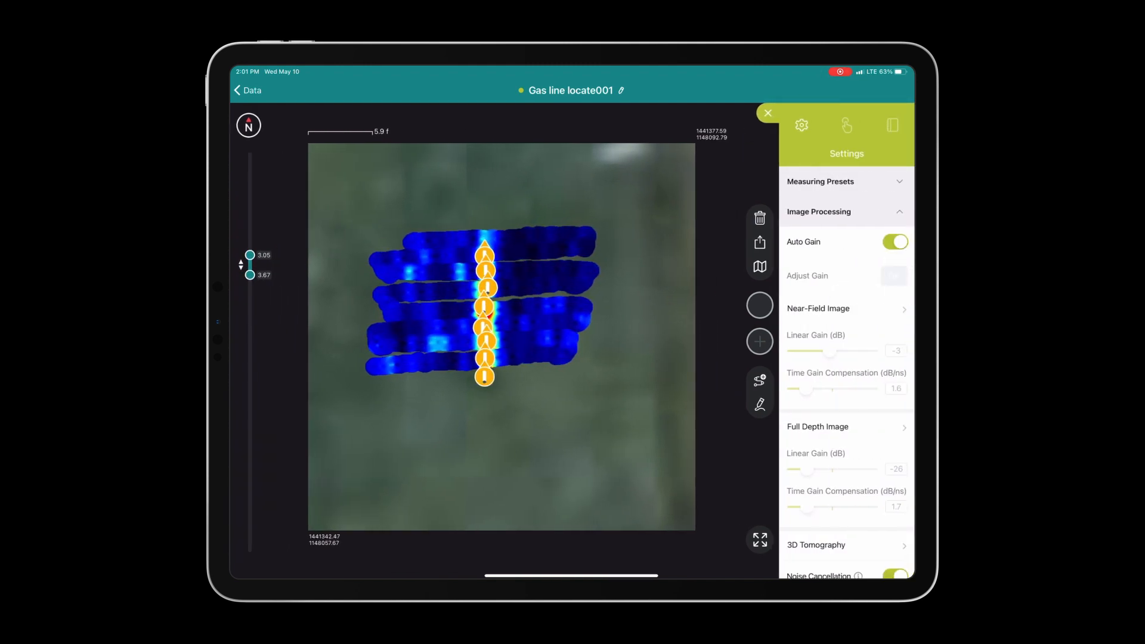
{"action": "left_click", "coordinate": [847, 125]}
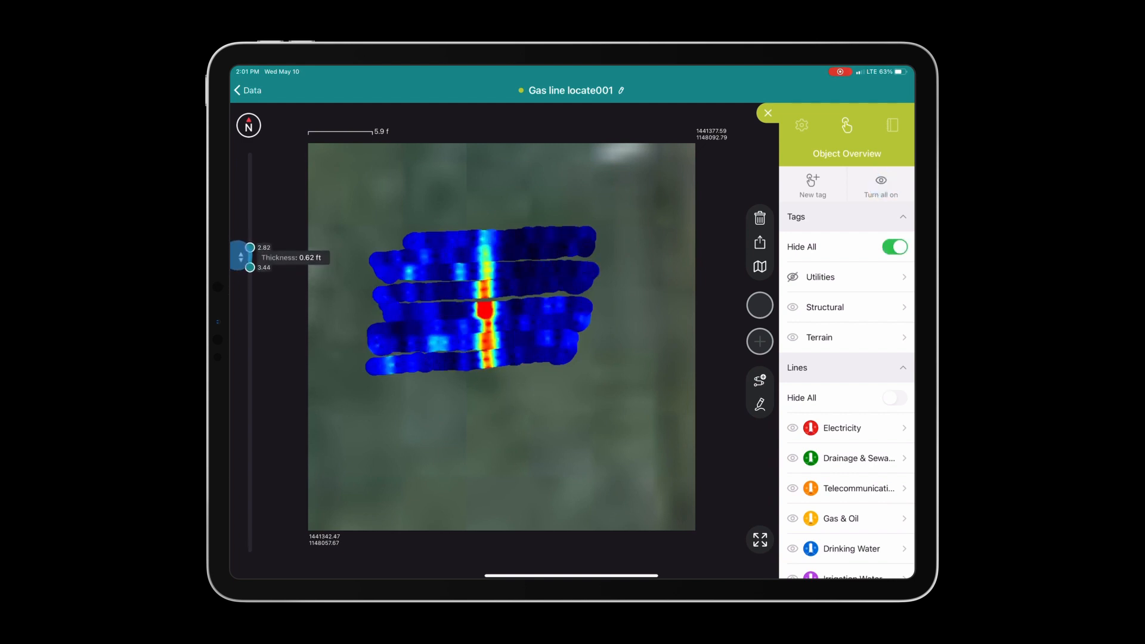
{"action": "left_click", "coordinate": [893, 247]}
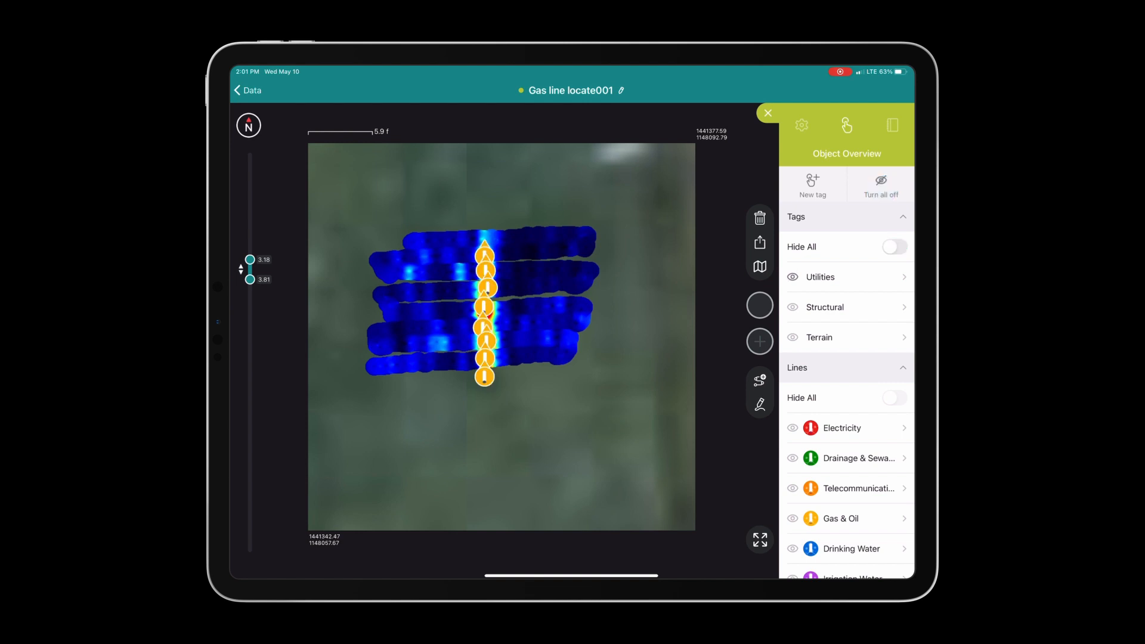
{"action": "left_click", "coordinate": [893, 247]}
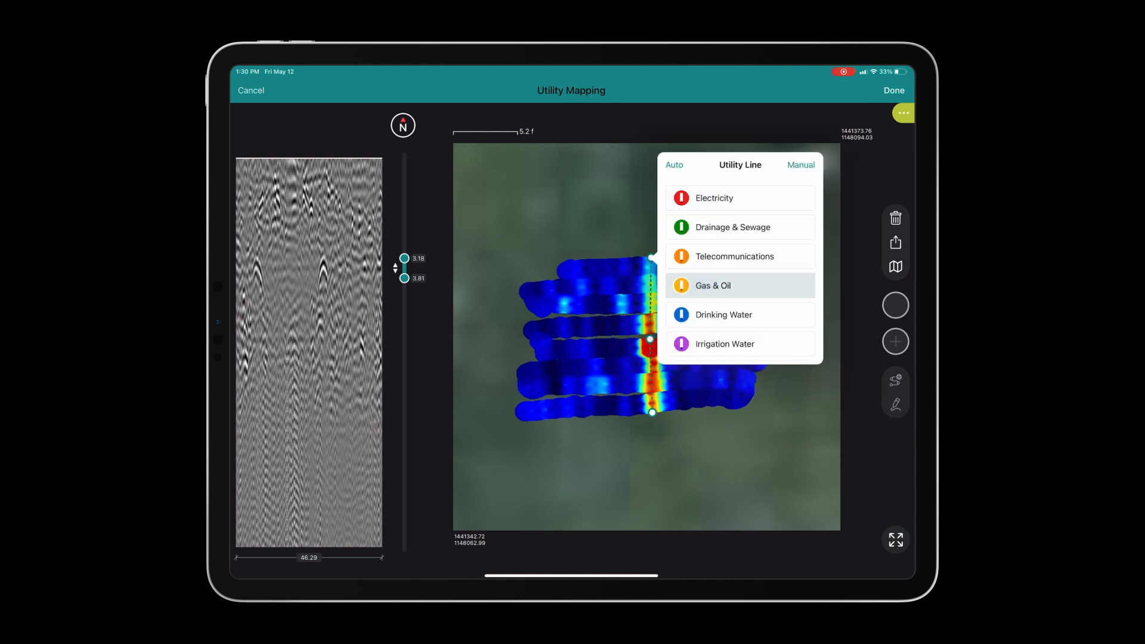
Classify the traced utility line as Gas & Oil, finish mapping, and adjust the slice depth range
{"action": "left_click", "coordinate": [713, 285]}
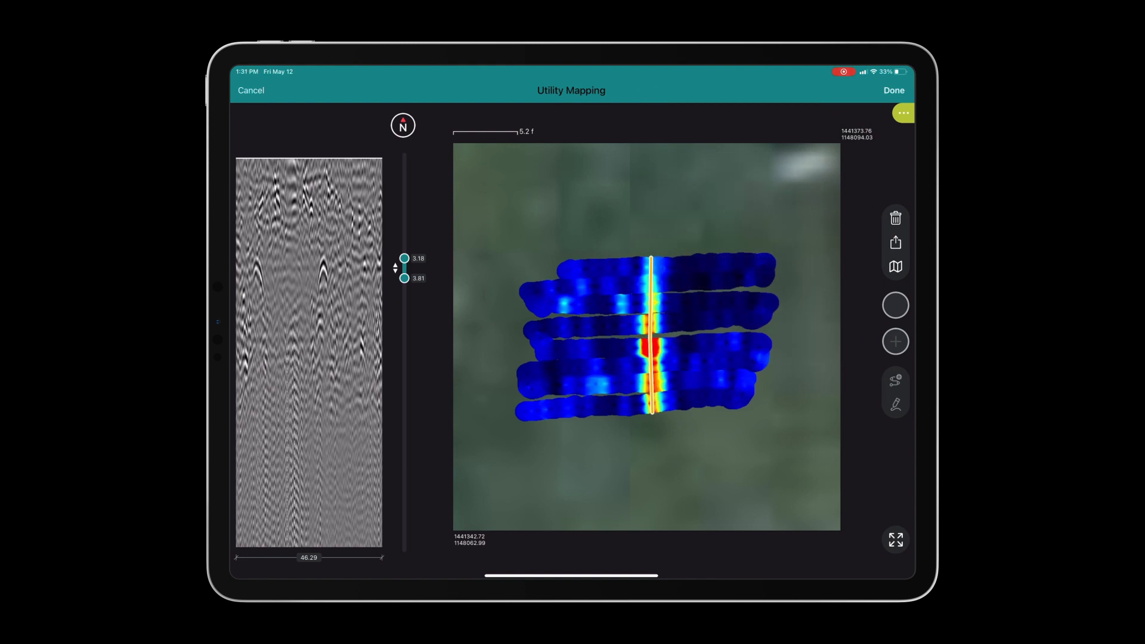
{"action": "left_click", "coordinate": [893, 90]}
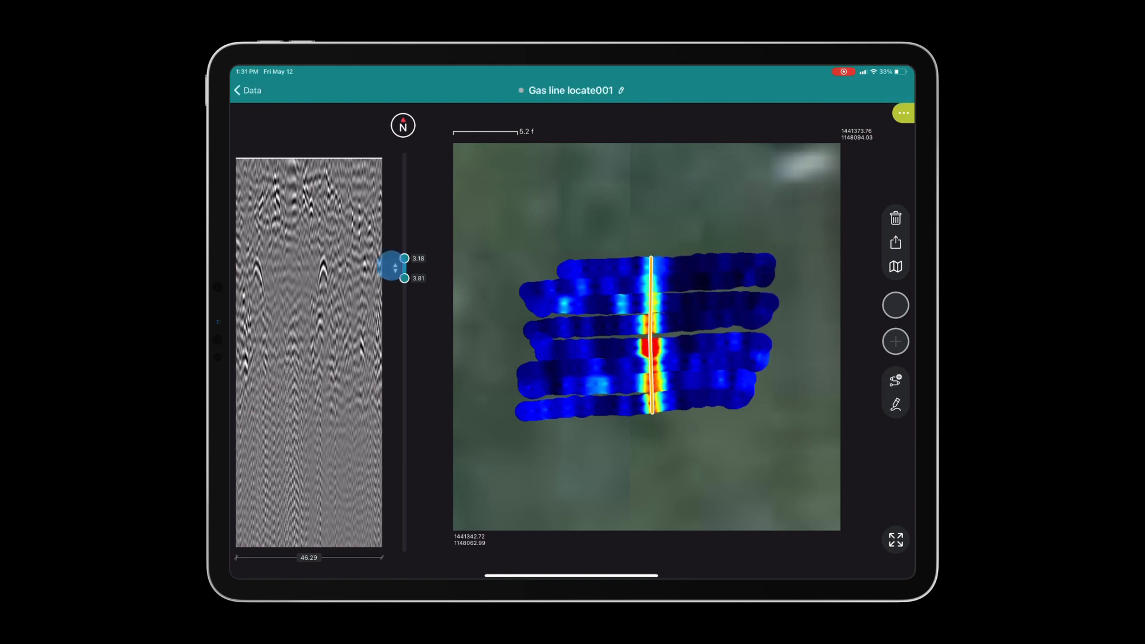
{"action": "left_click_drag", "start_coordinate": [402, 259], "coordinate": [402, 264]}
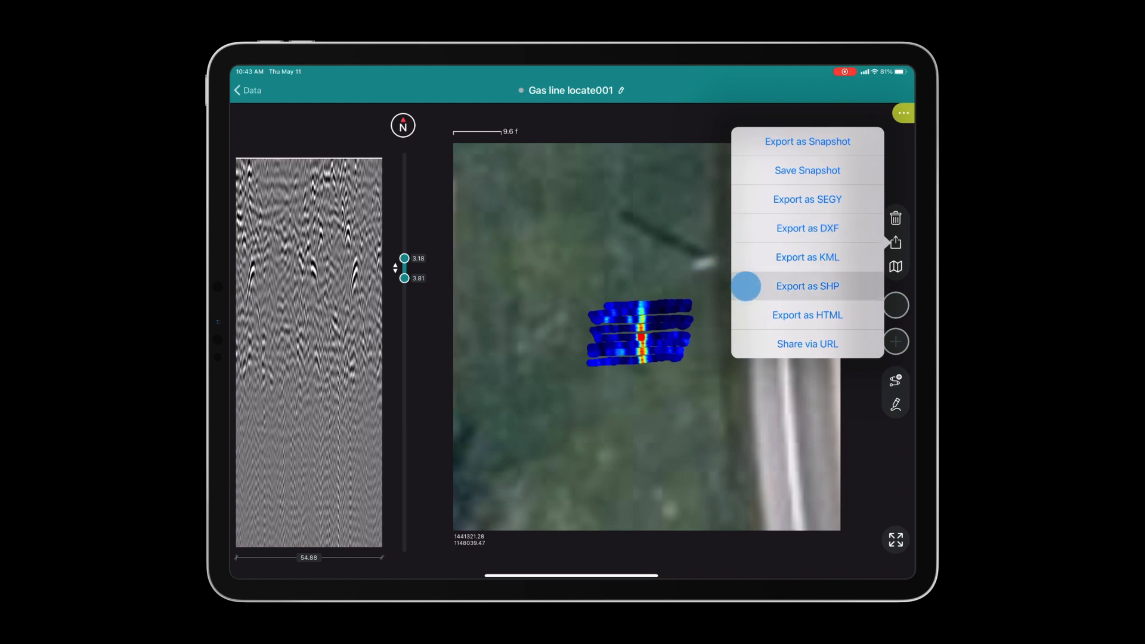
{"action": "mouse_move", "coordinate": [807, 315]}
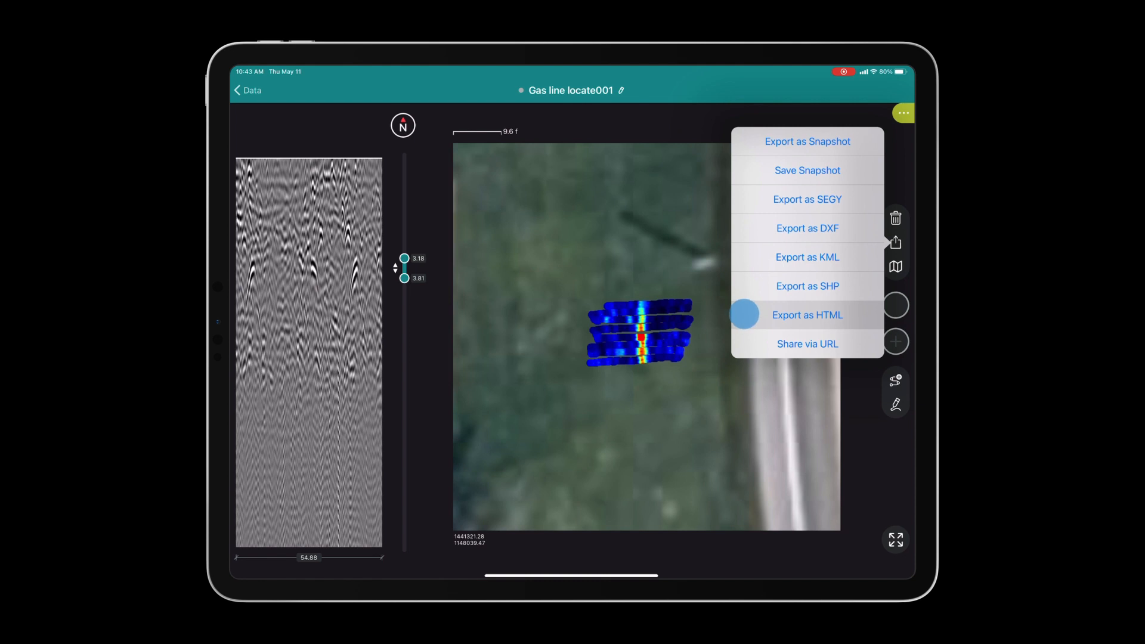